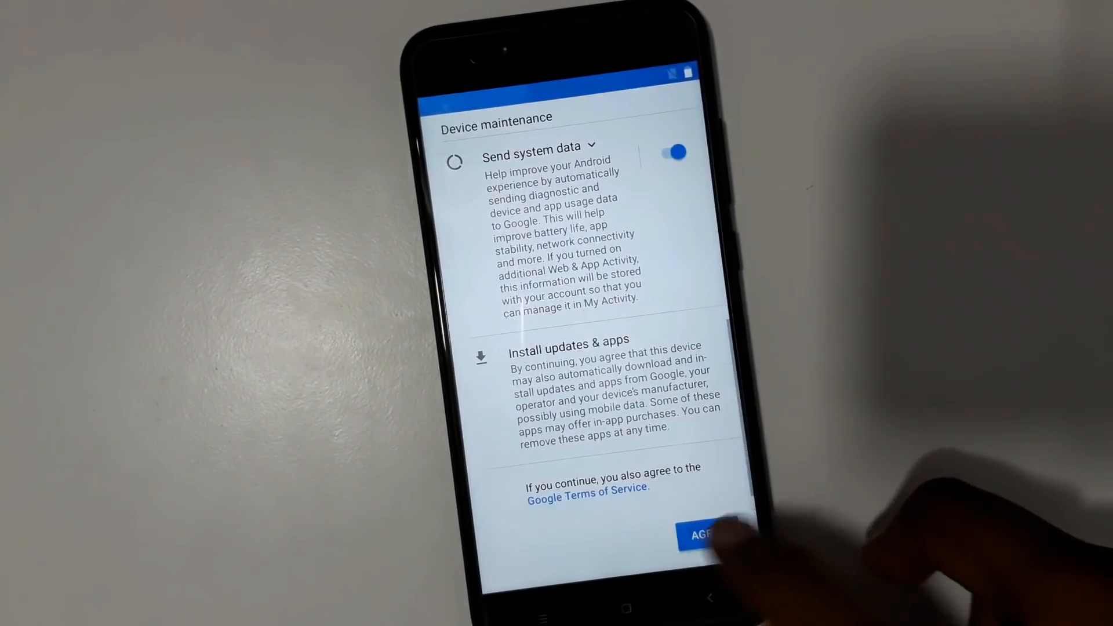
- Agree to the Google services terms to reach the 'Anything else?' page
click(709, 532)
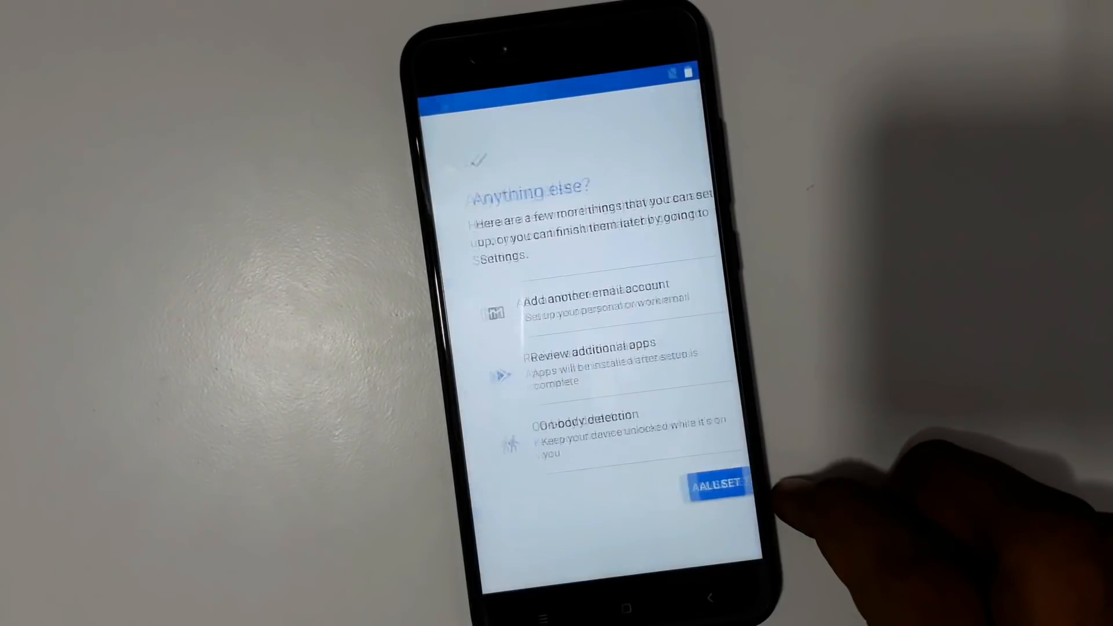